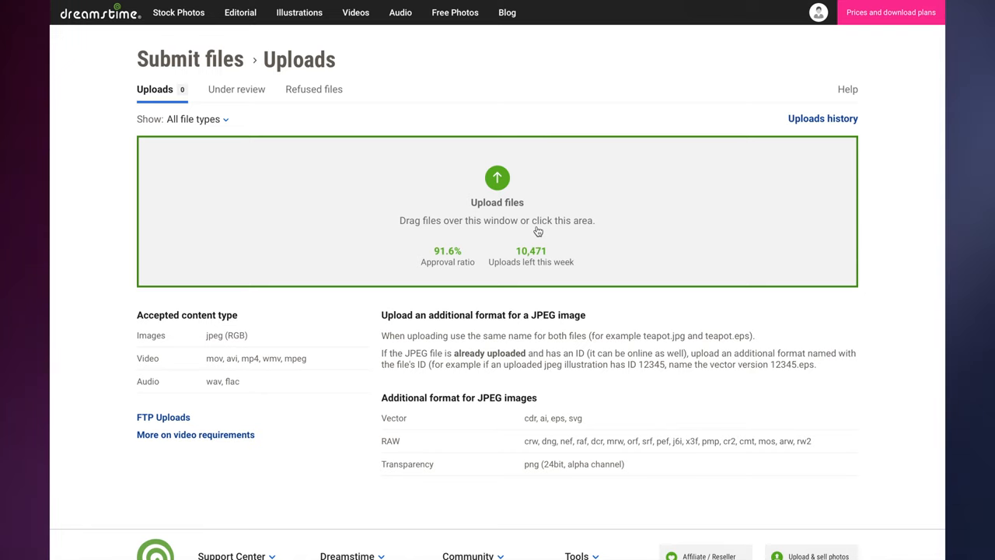
Step: Upload all six JPEG photos from the photos folder as new image entries
click(497, 210)
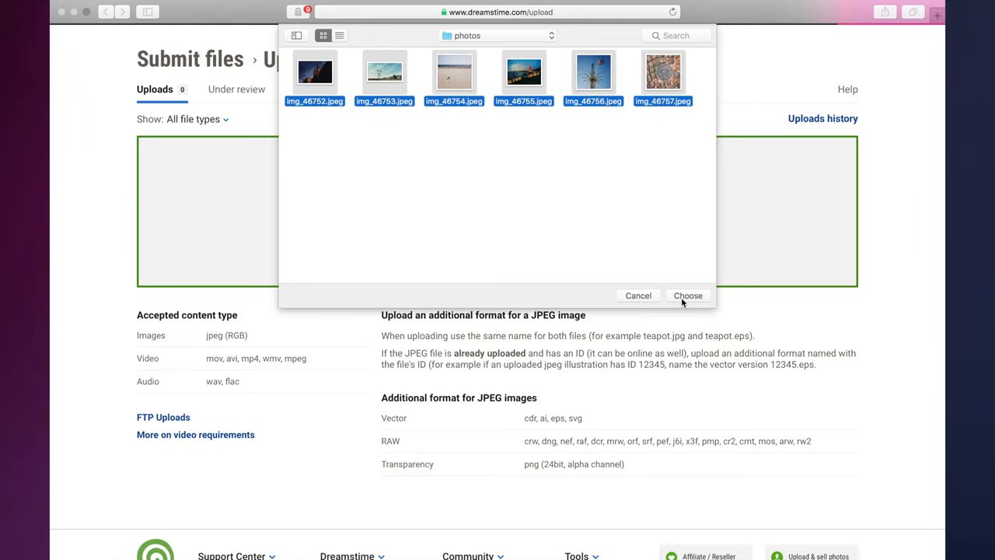
click(687, 295)
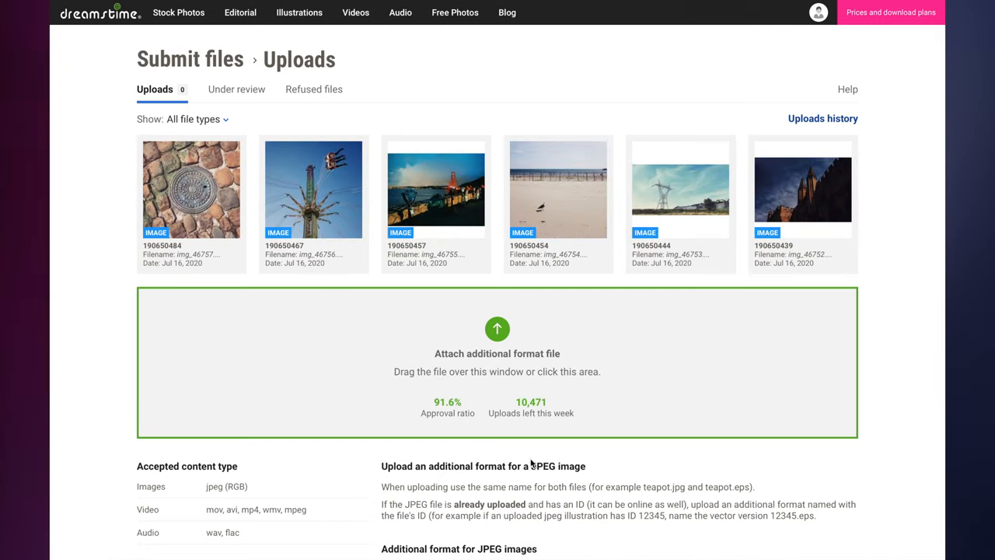
mouse_move(411, 342)
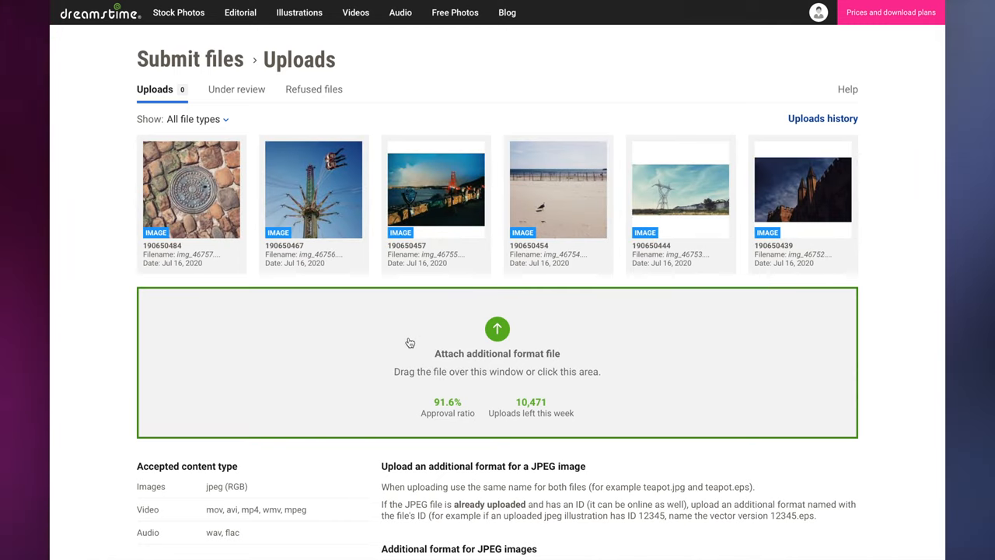
Step: Attach the raw DNG files so the first three photos show as image plus DNG
click(498, 361)
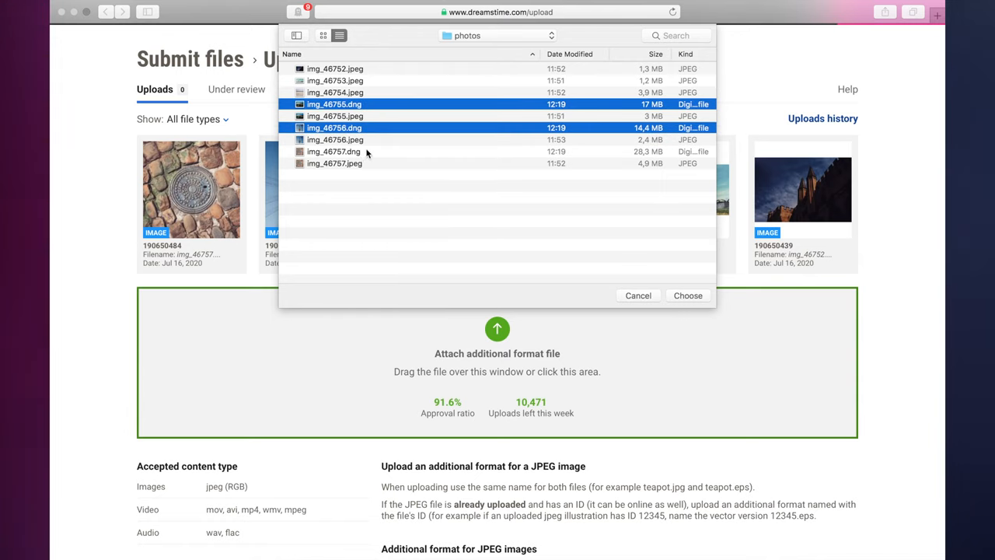
click(687, 296)
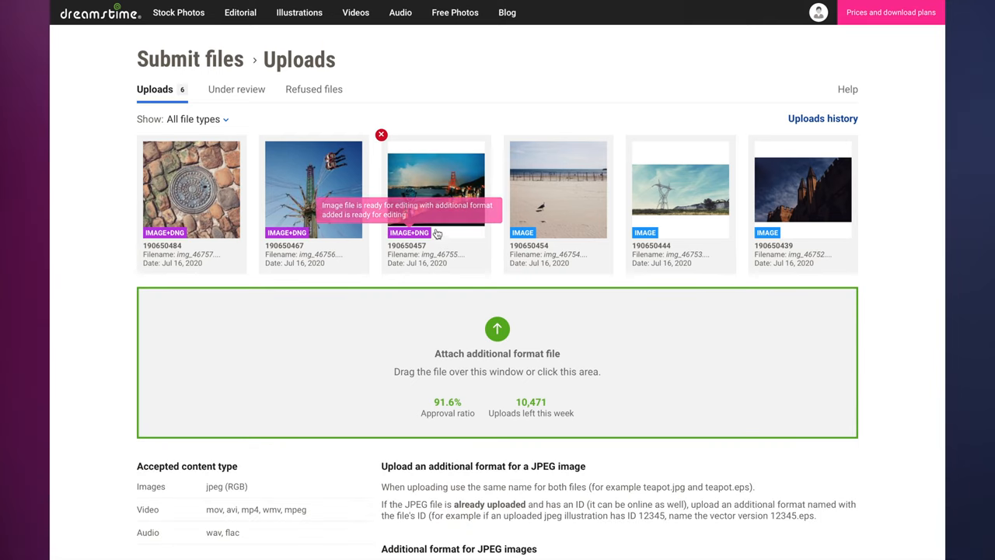
mouse_move(293, 235)
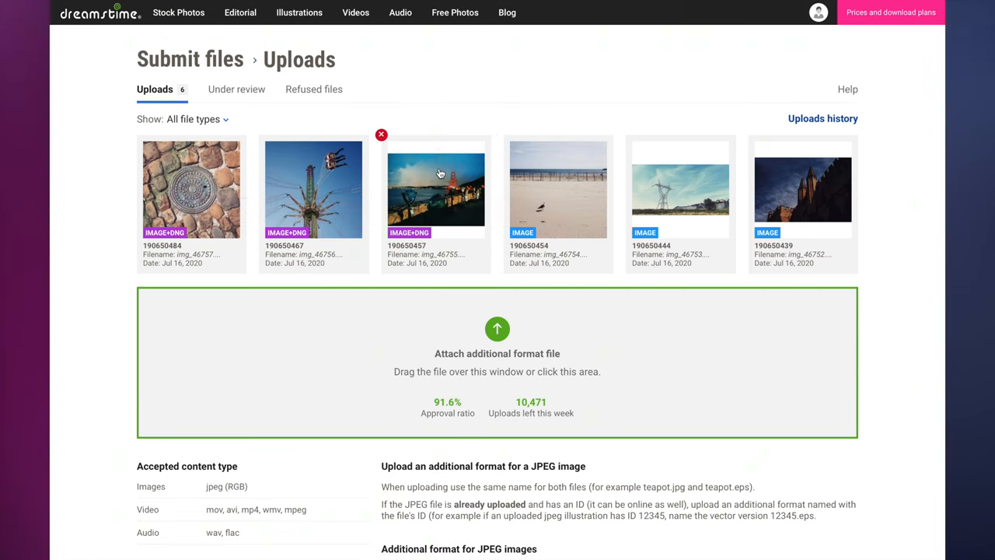
Step: Open the bridge photo's submission form and reveal its autofill options
click(436, 190)
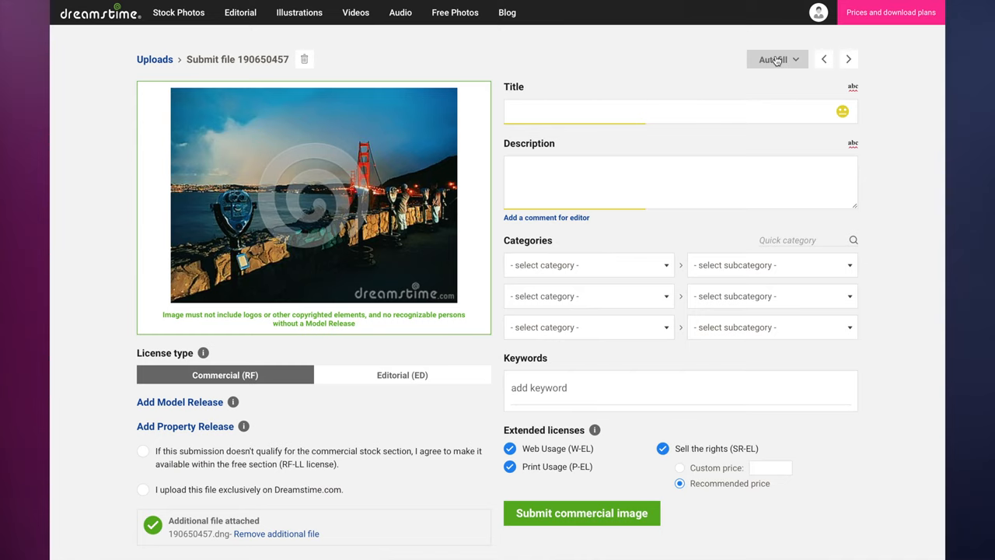
click(776, 59)
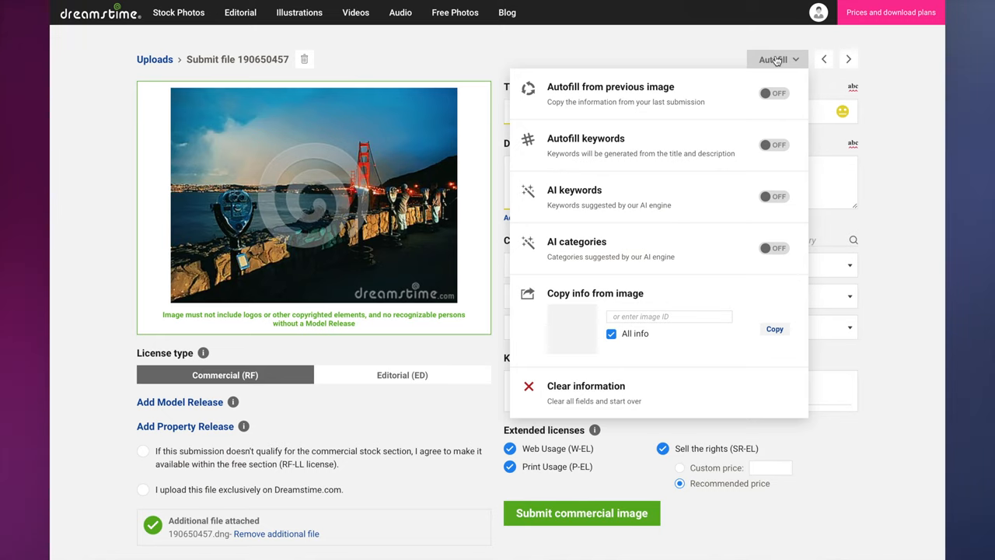
mouse_move(674, 109)
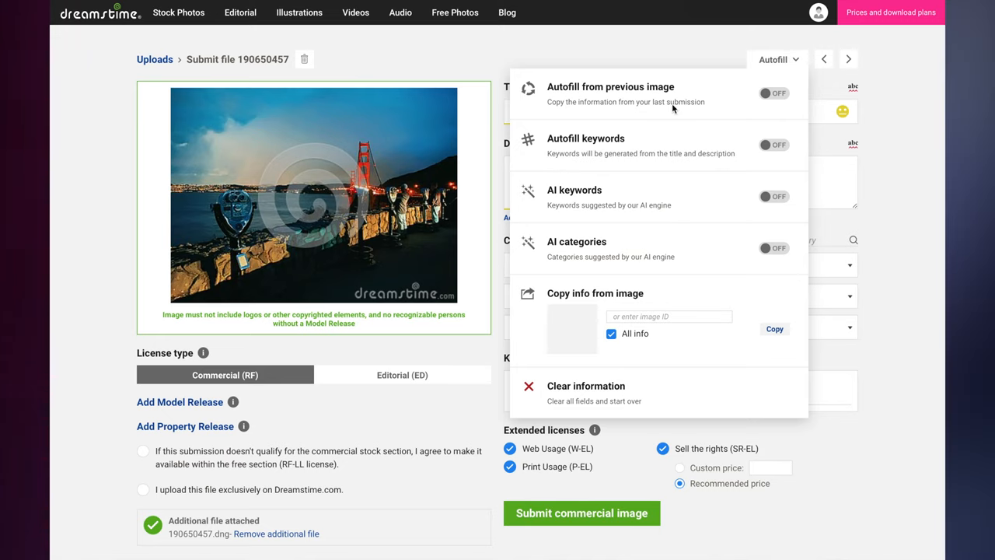
mouse_move(666, 86)
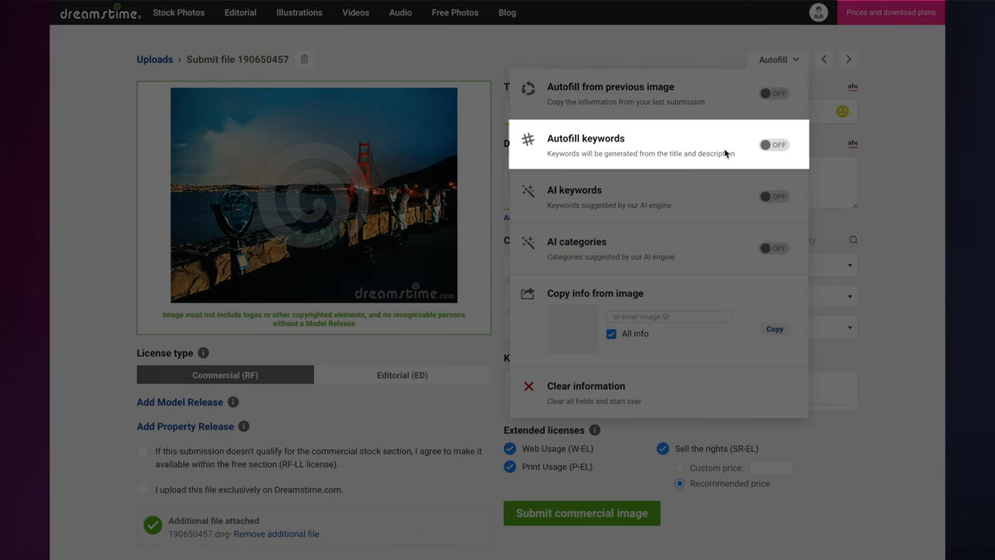
mouse_move(672, 168)
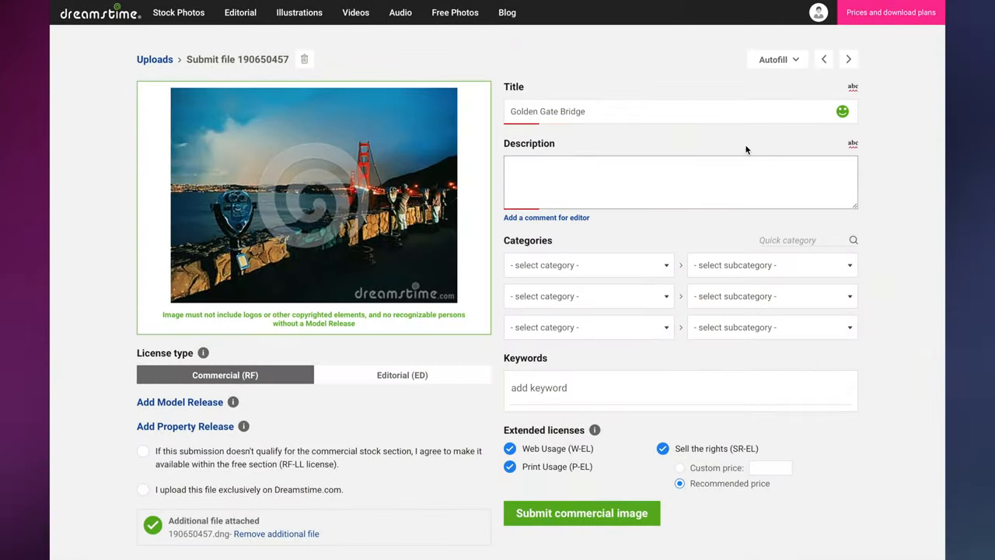
Step: Describe it as 'Golden Gate bridge at night with tourists taking photos' and enable autofill and AI keywords
text(Golden Gate bridge at night with tourists taking photos)
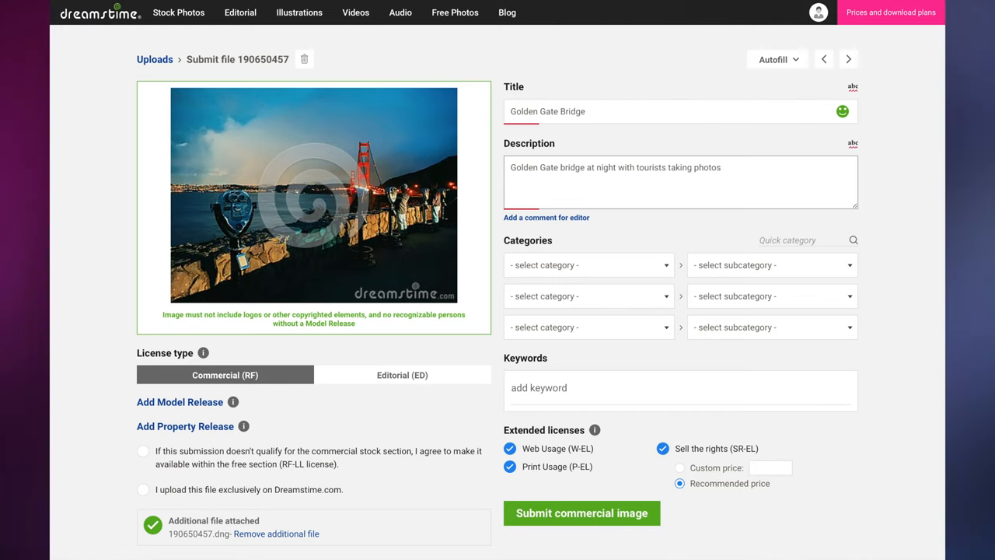
click(773, 59)
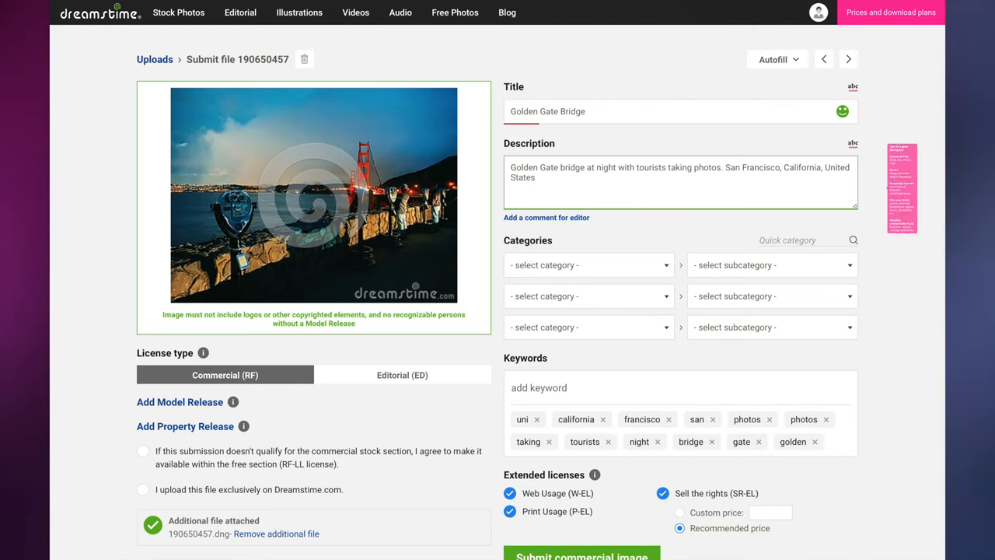
click(772, 60)
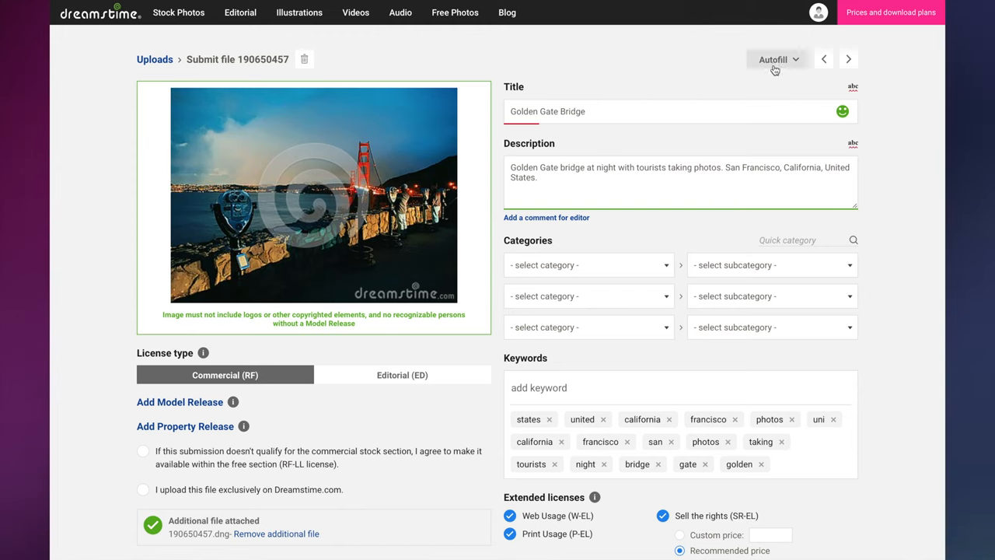
click(773, 59)
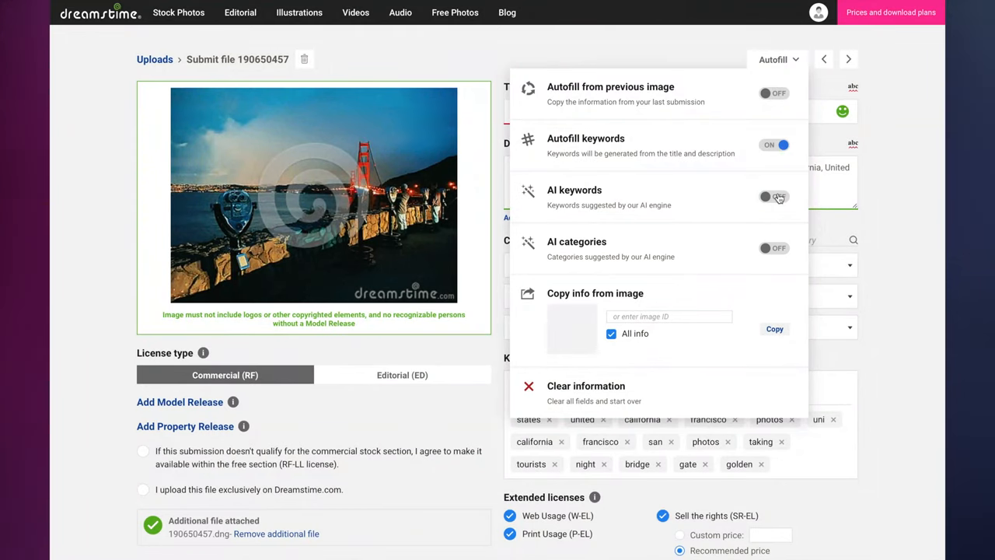
click(774, 248)
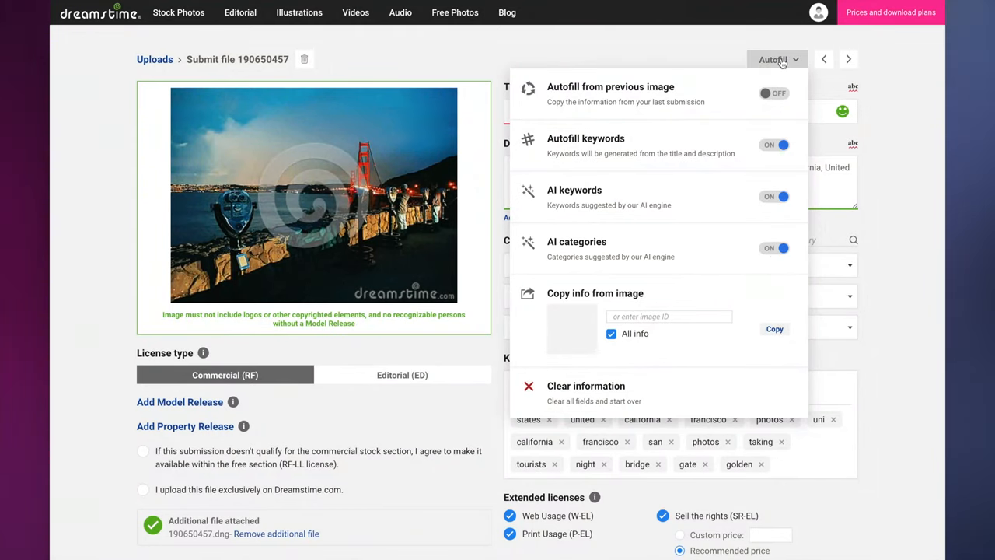
click(773, 59)
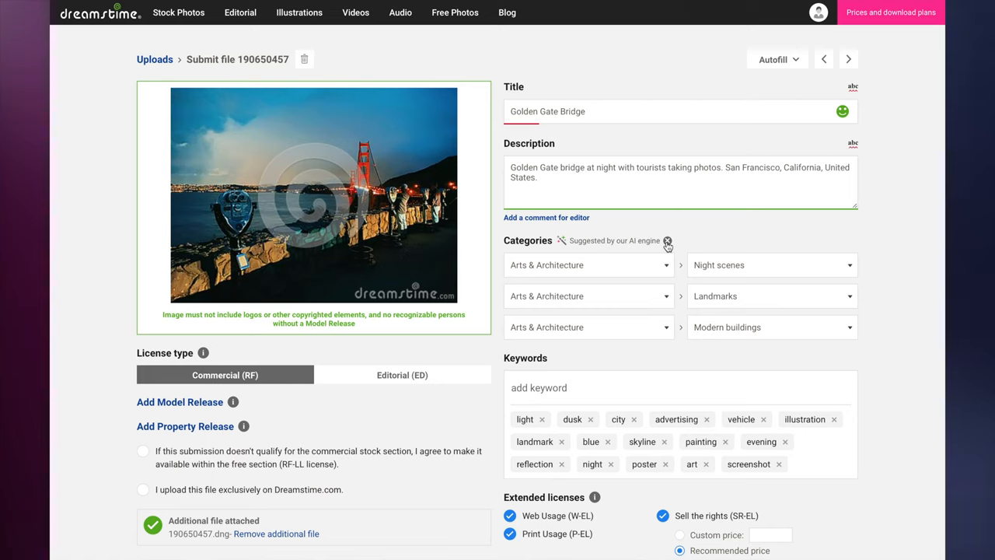
Step: Discard the AI categories and set the first to Arts & Architecture > Landmarks
click(667, 239)
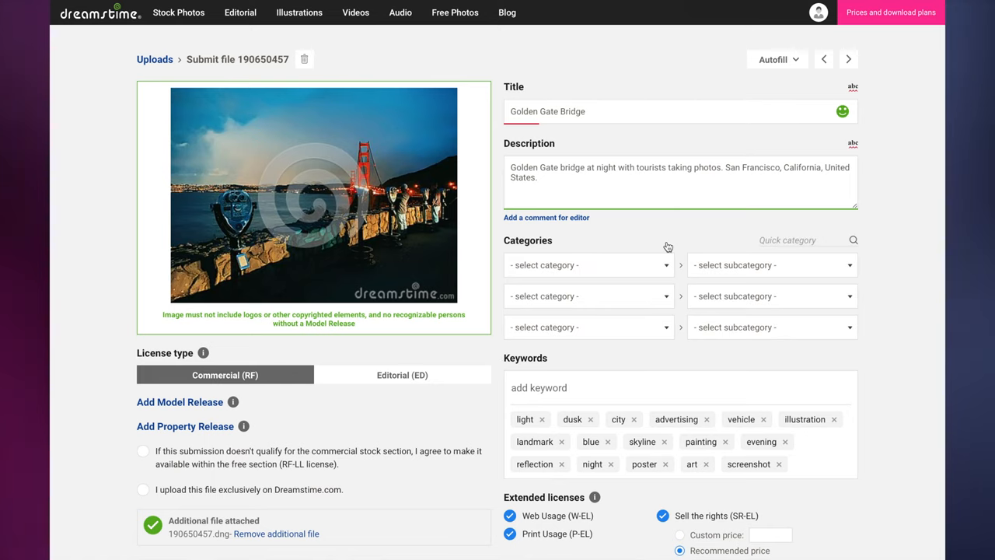
mouse_move(613, 272)
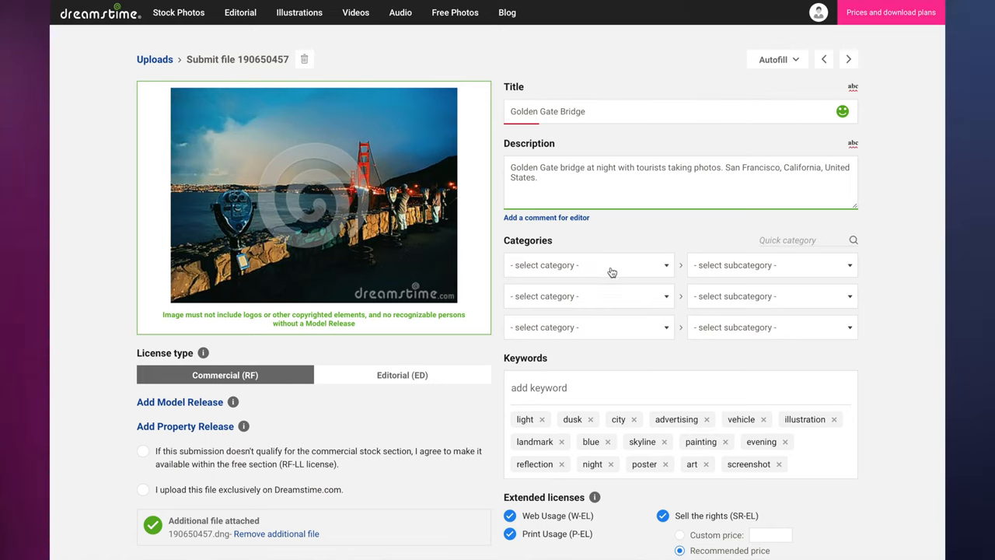
click(588, 265)
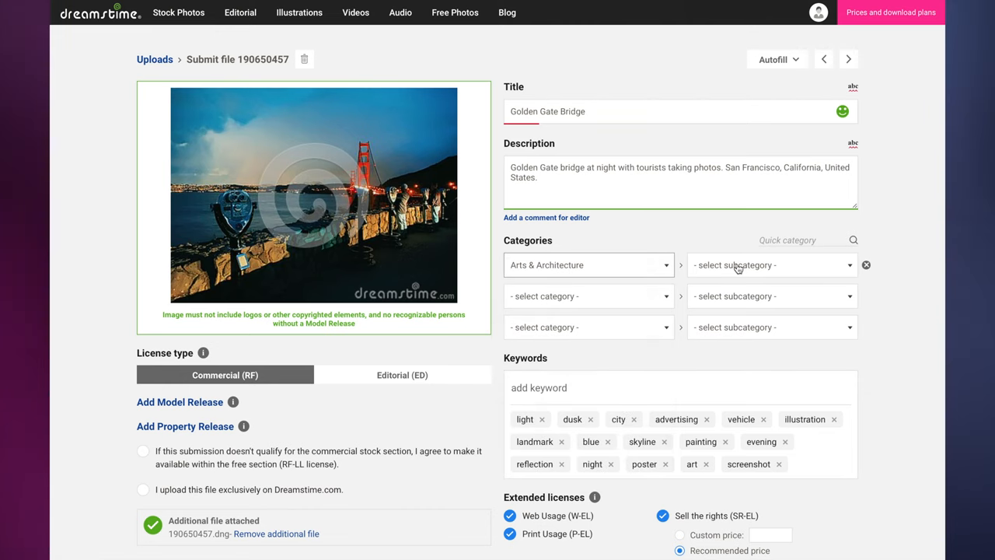
click(770, 265)
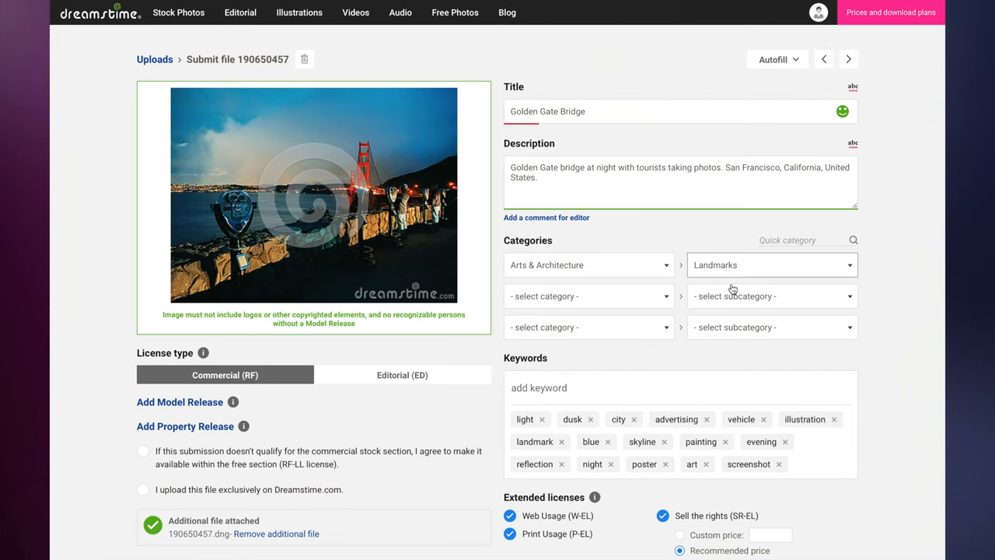
Step: Add Night scenes and Travel America via quick category search for night and travel
text(night)
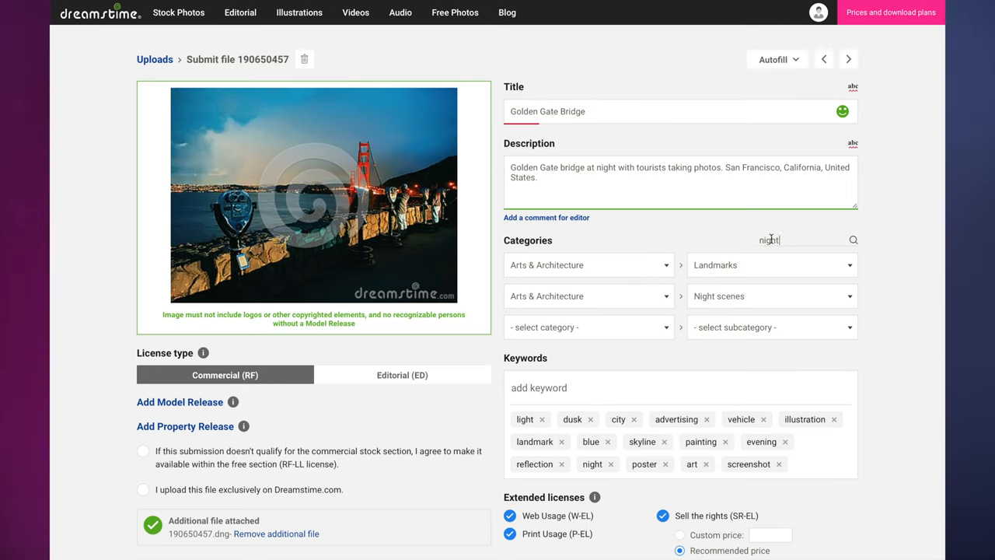
text(travel)
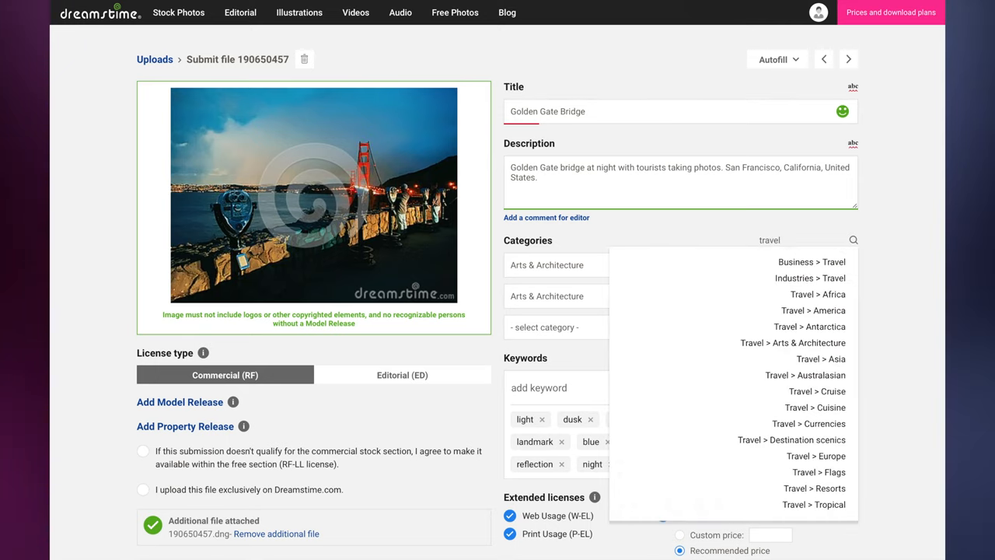
click(815, 311)
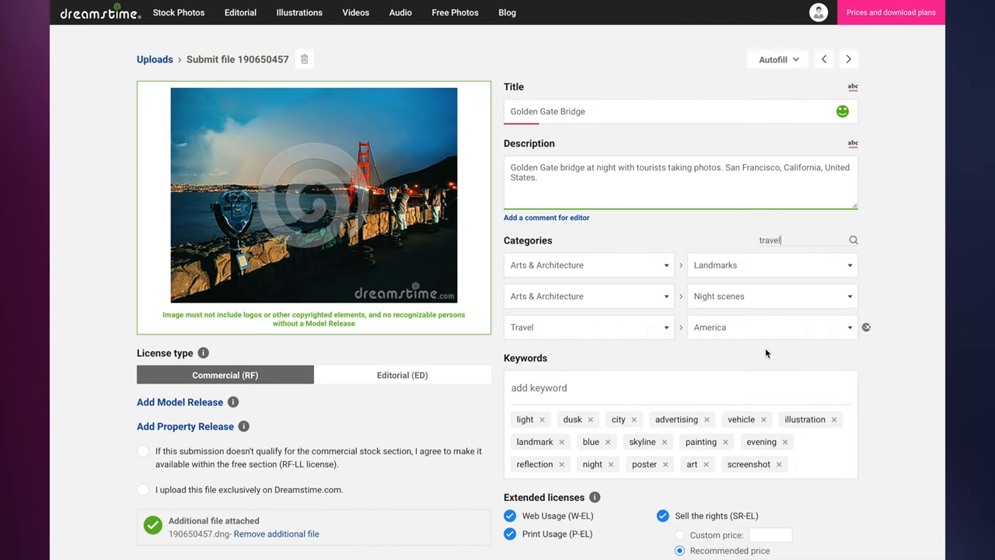
scroll(down, 3)
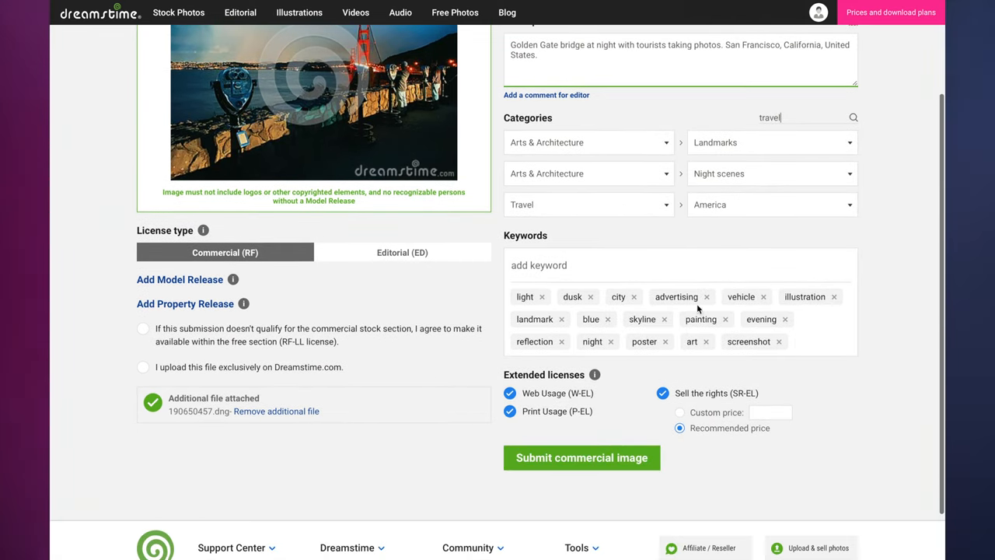
mouse_move(584, 307)
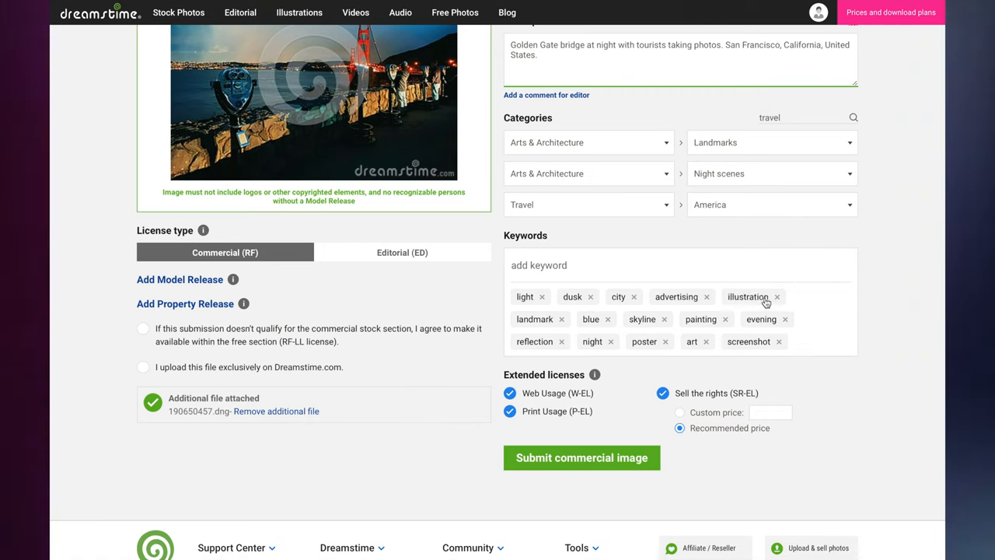
Step: Remove the illustration, painting and screenshot keywords and add travel
click(777, 295)
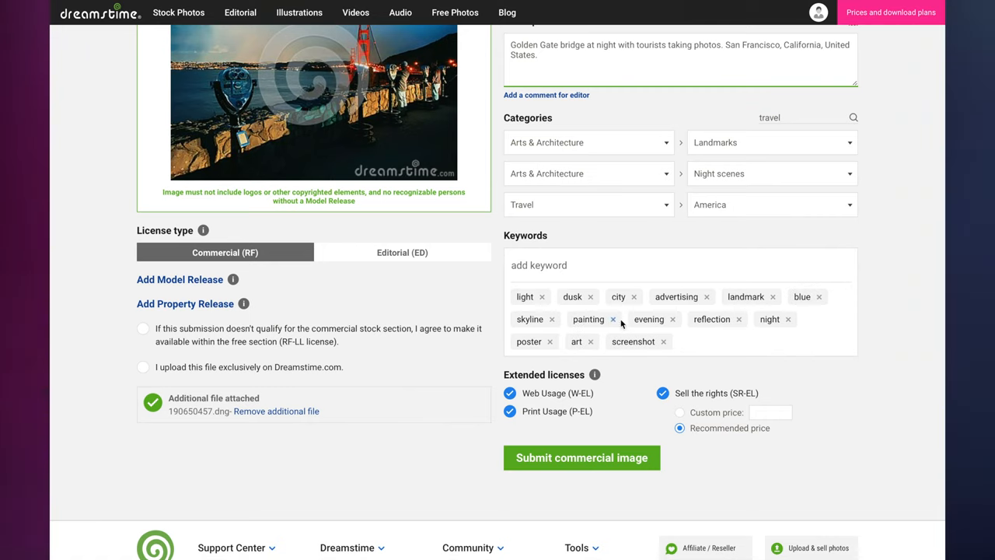
click(613, 319)
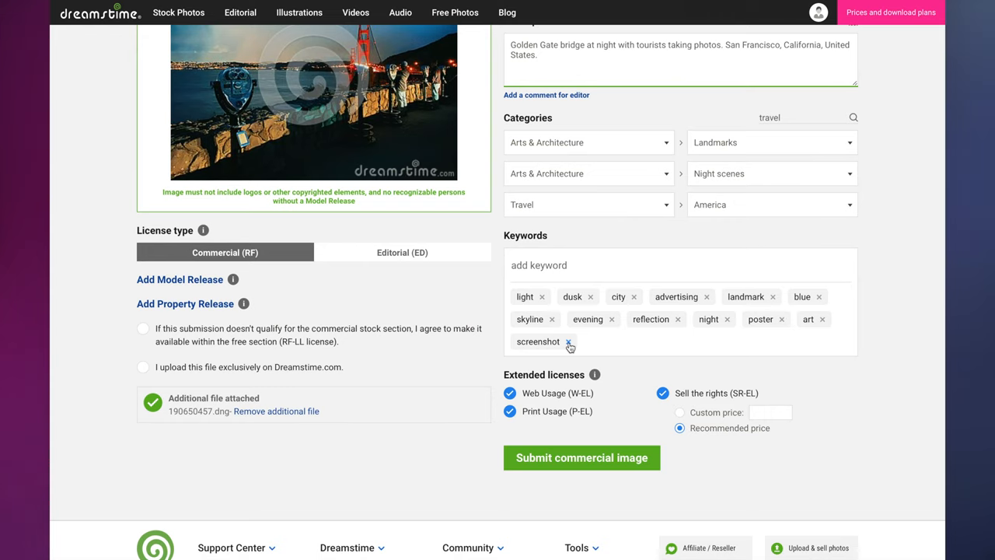
click(569, 343)
text(francisco, san, )
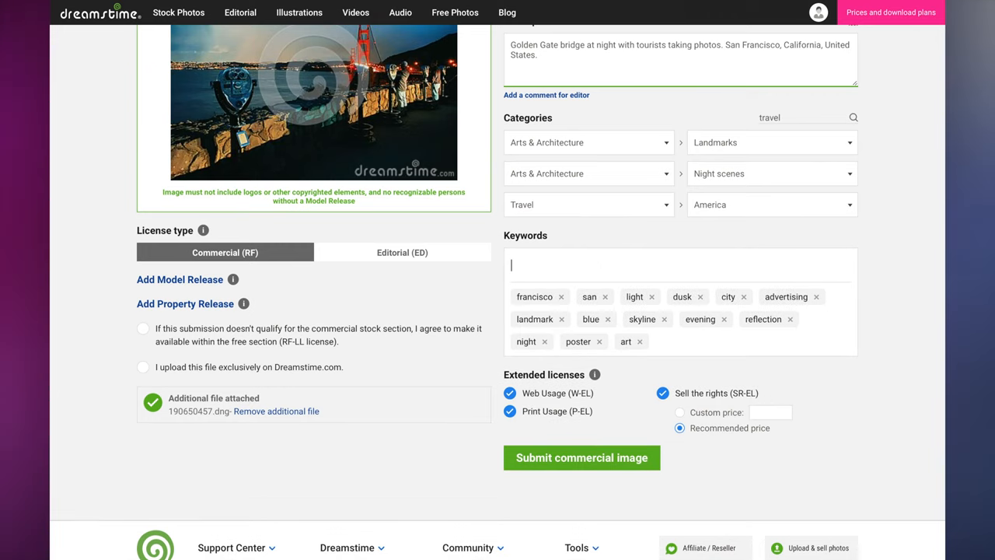
text(travel)
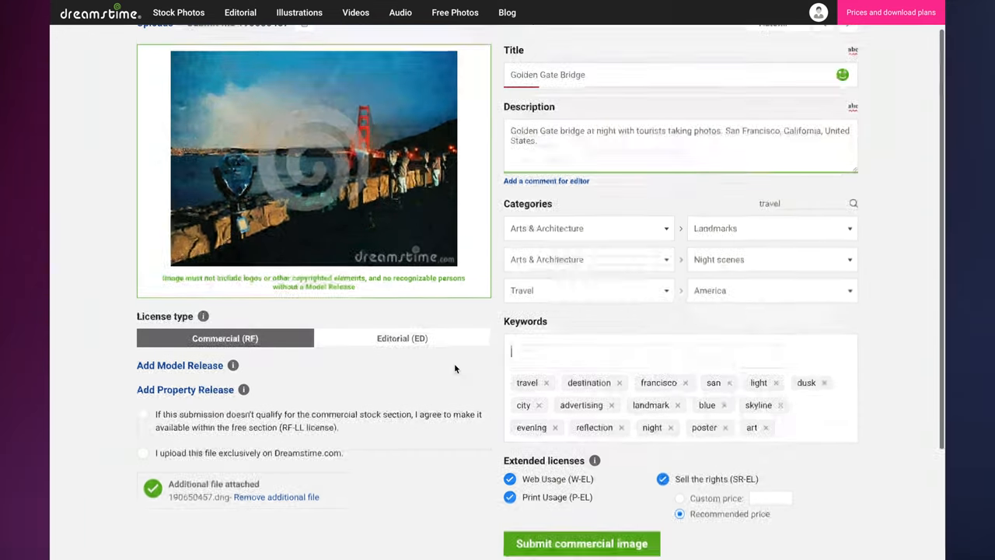
scroll(down, 3)
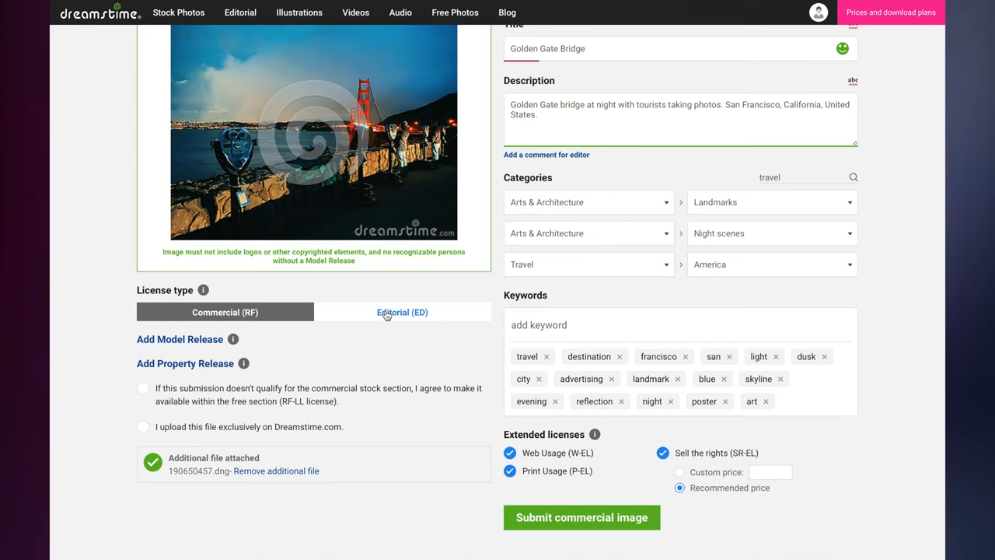
Step: Set the licence type to Editorial (ED)
click(401, 311)
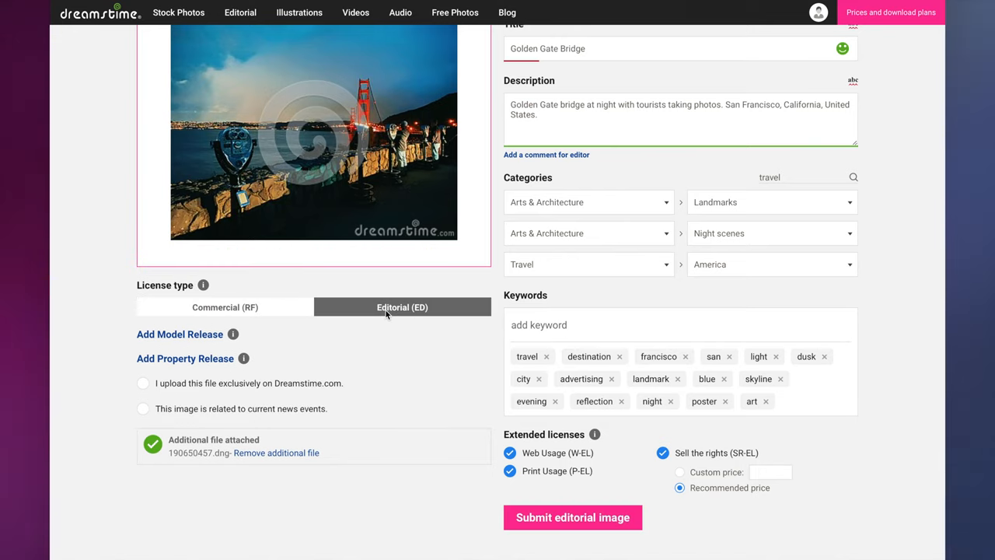
scroll(down, 3)
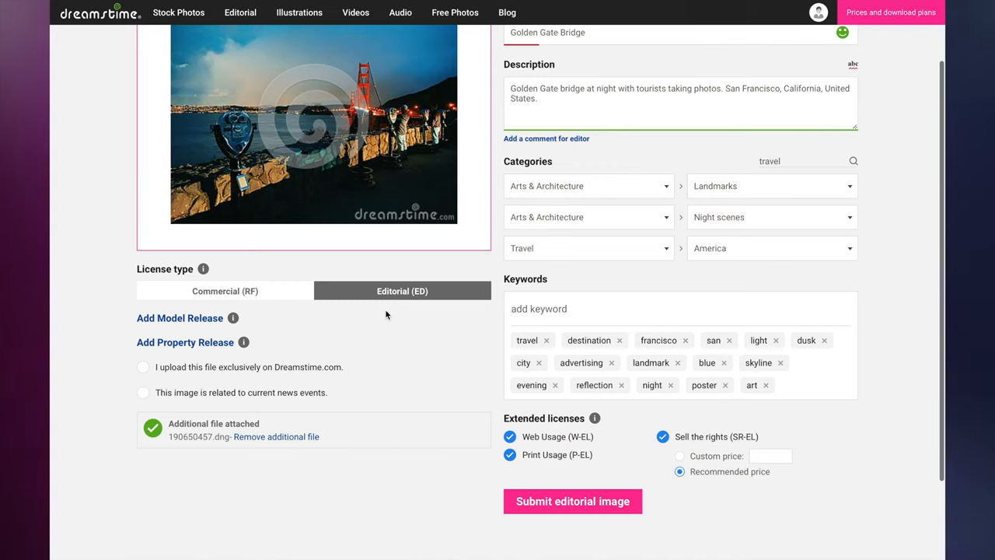
Step: Set the licence type back to Commercial (RF)
click(224, 291)
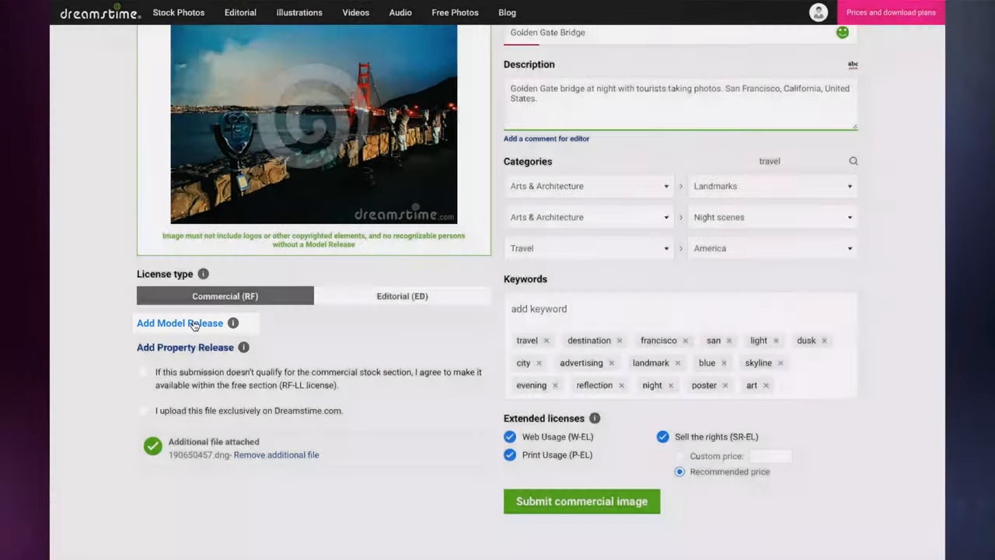
click(185, 347)
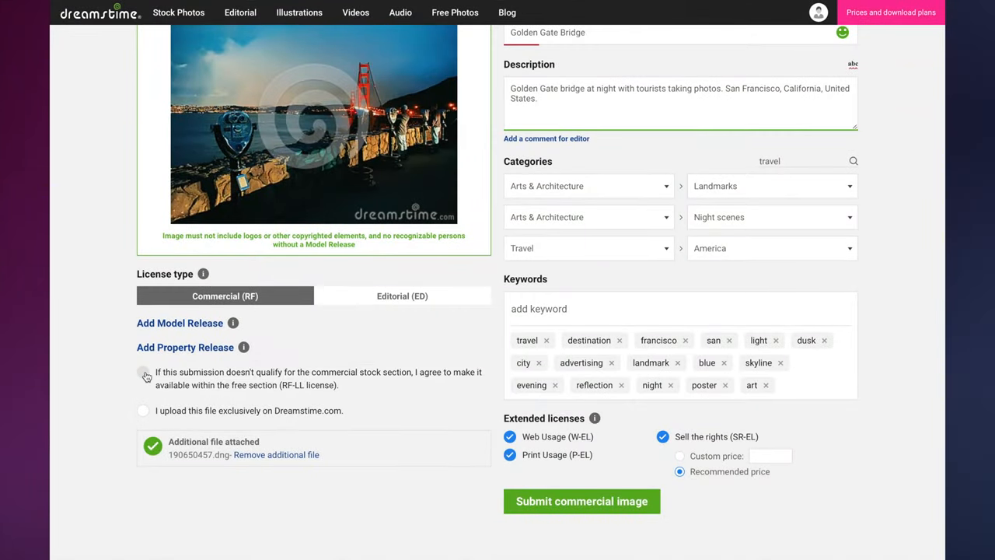
Step: Agree to the free-section fallback and confirm the donation warning
click(143, 374)
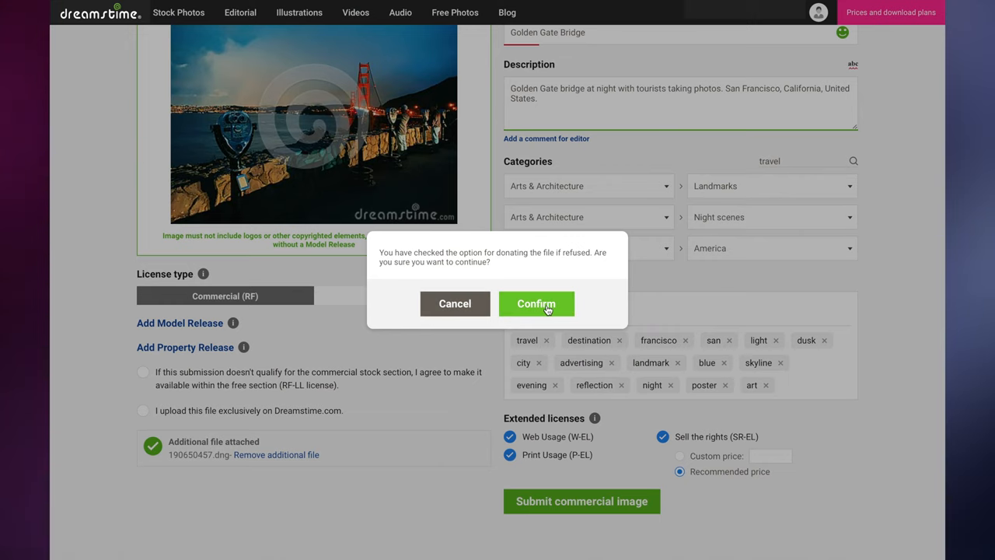
click(535, 303)
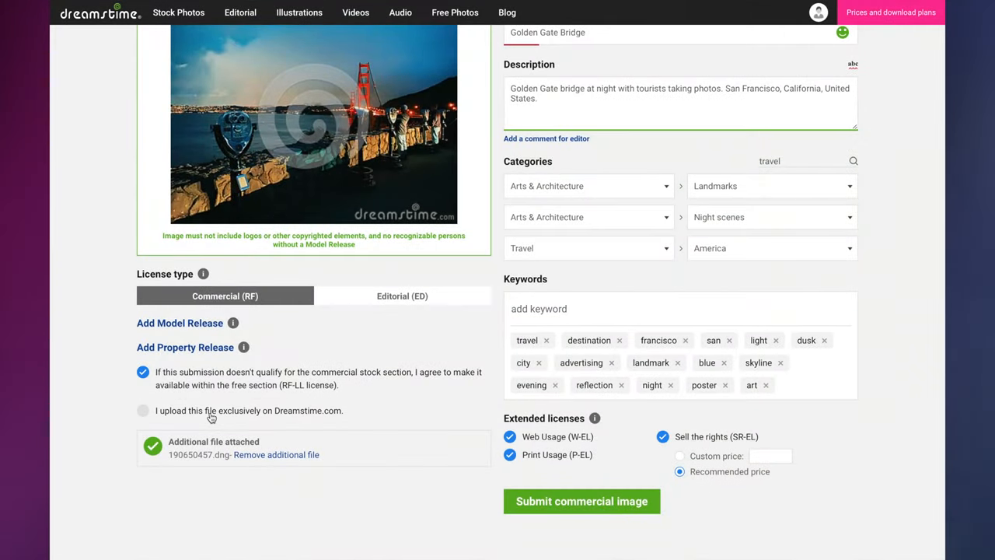
mouse_move(212, 419)
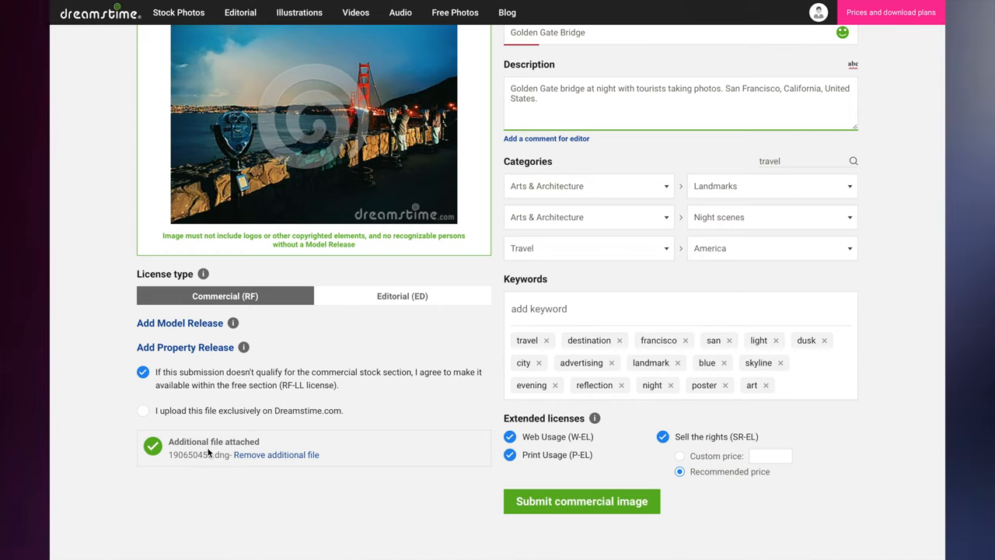
mouse_move(257, 465)
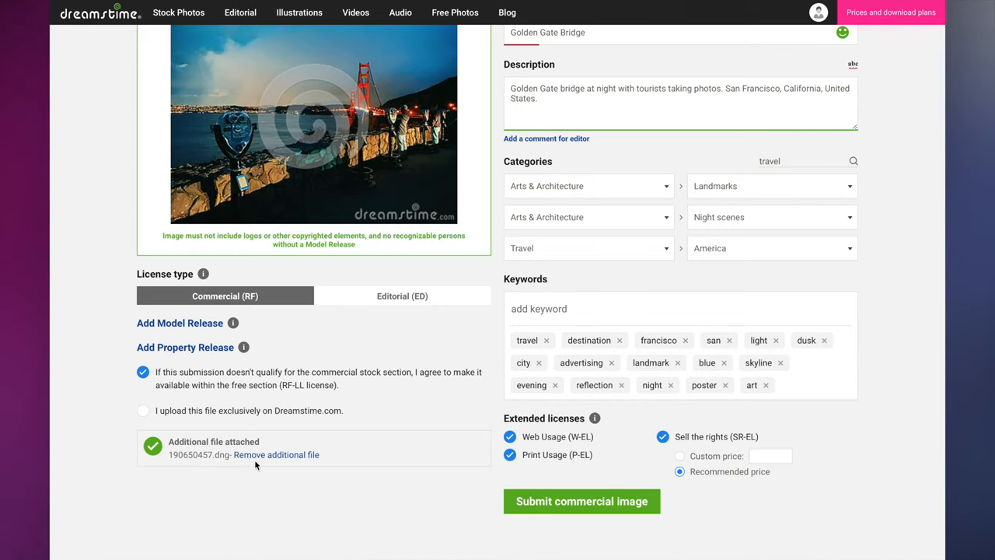
click(277, 454)
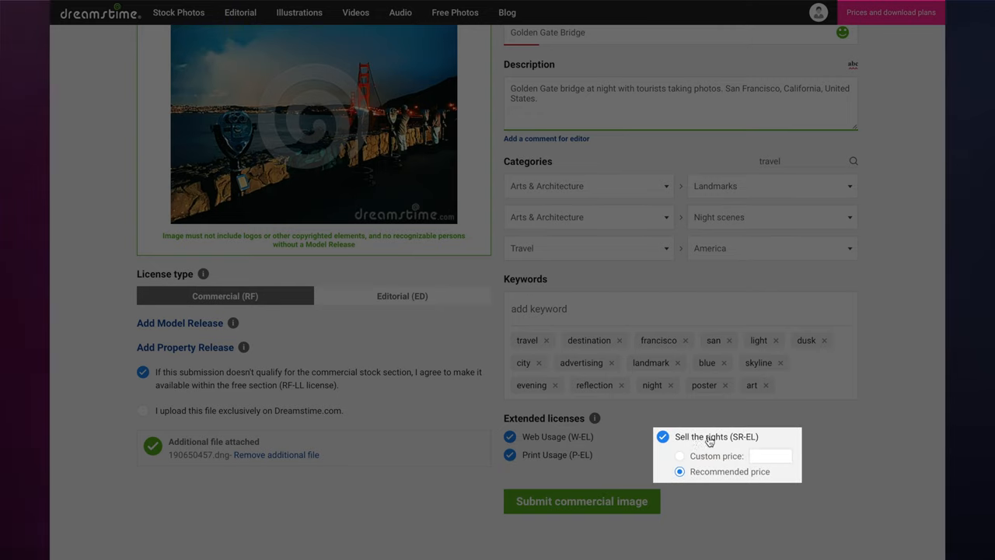
mouse_move(707, 442)
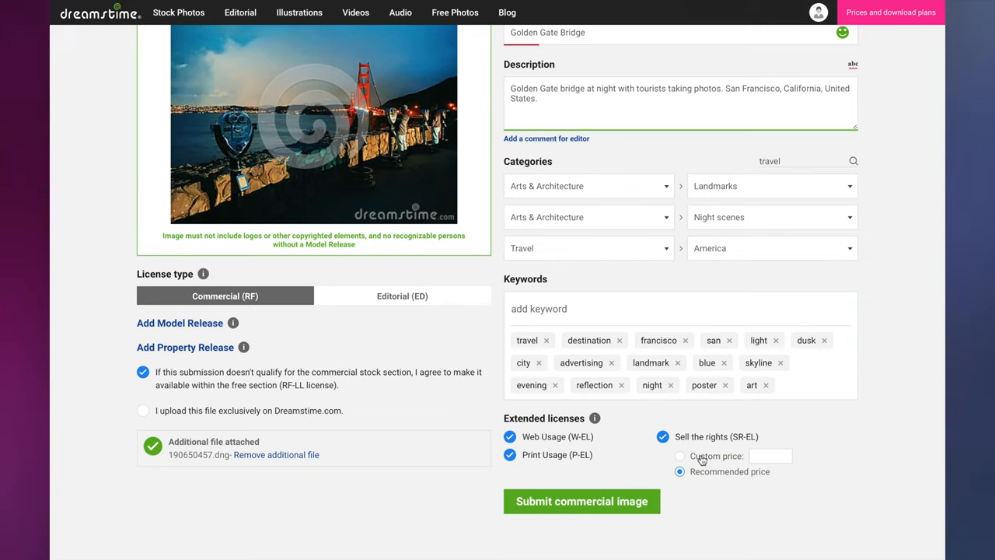
Step: Set a custom sell-the-rights price of 15
click(679, 456)
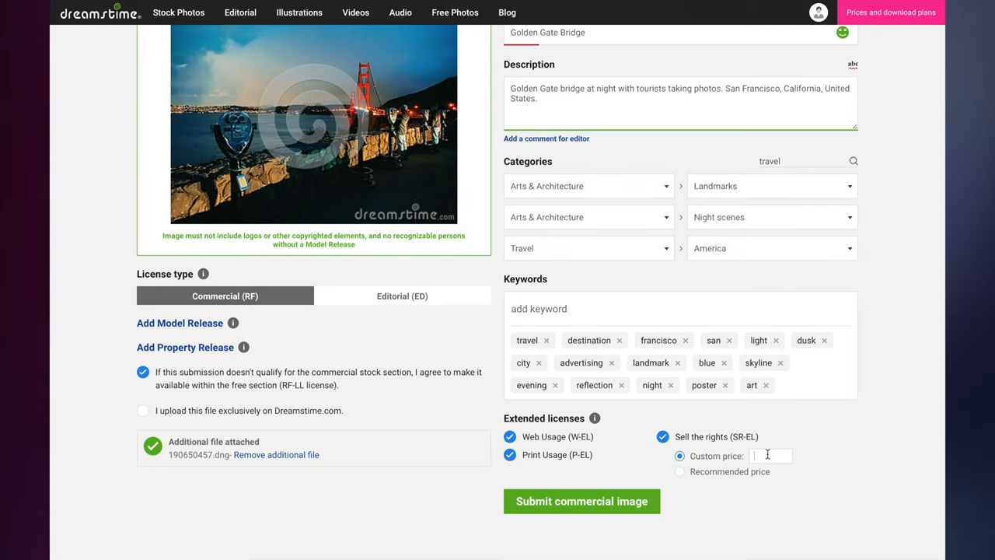
text(15)
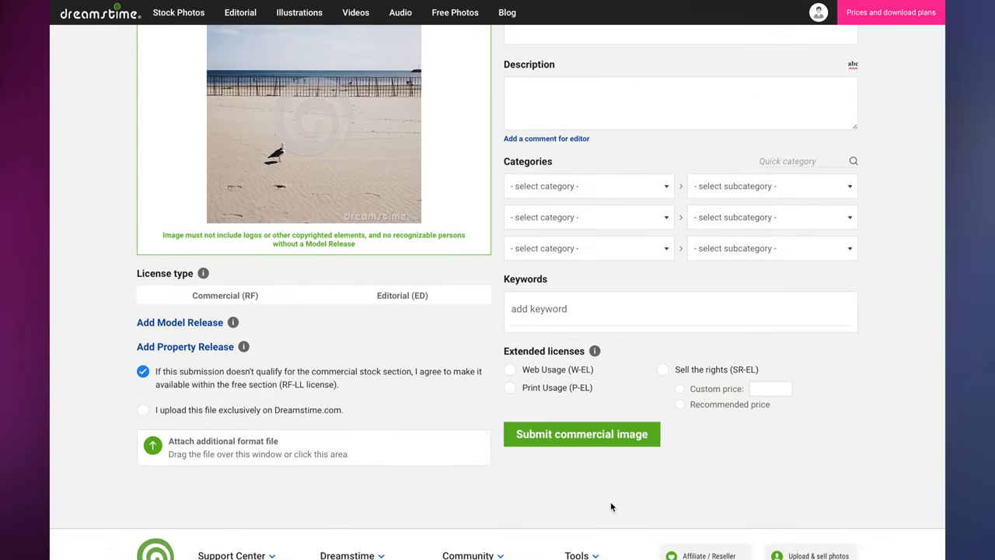
Step: Submit the Golden Gate Bridge commercial image and autofill the next upload from the previous image
click(582, 434)
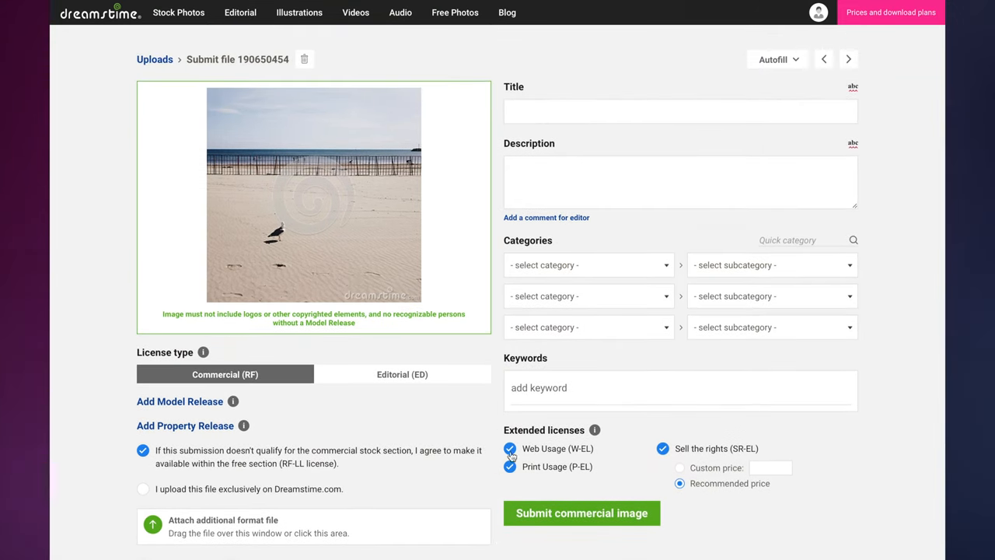
click(774, 60)
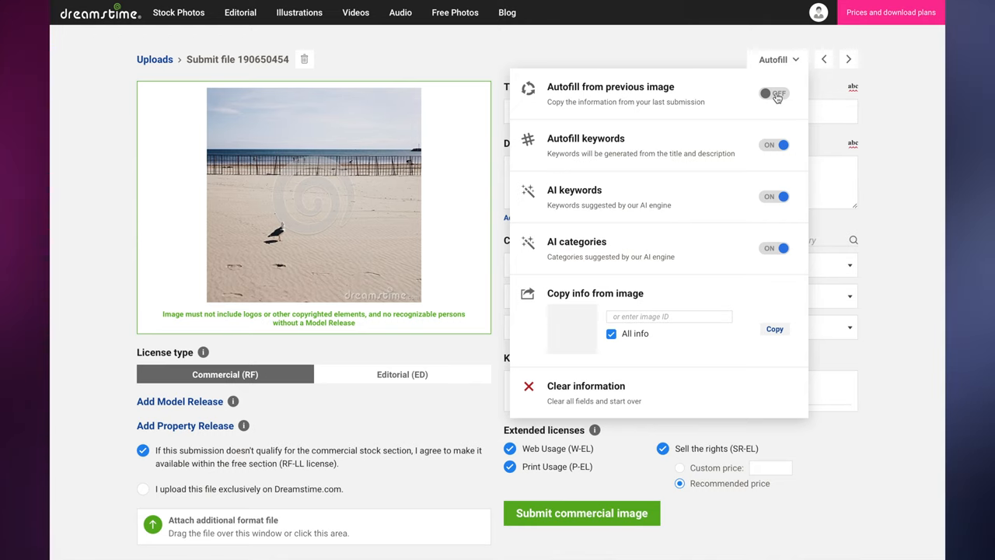
click(774, 93)
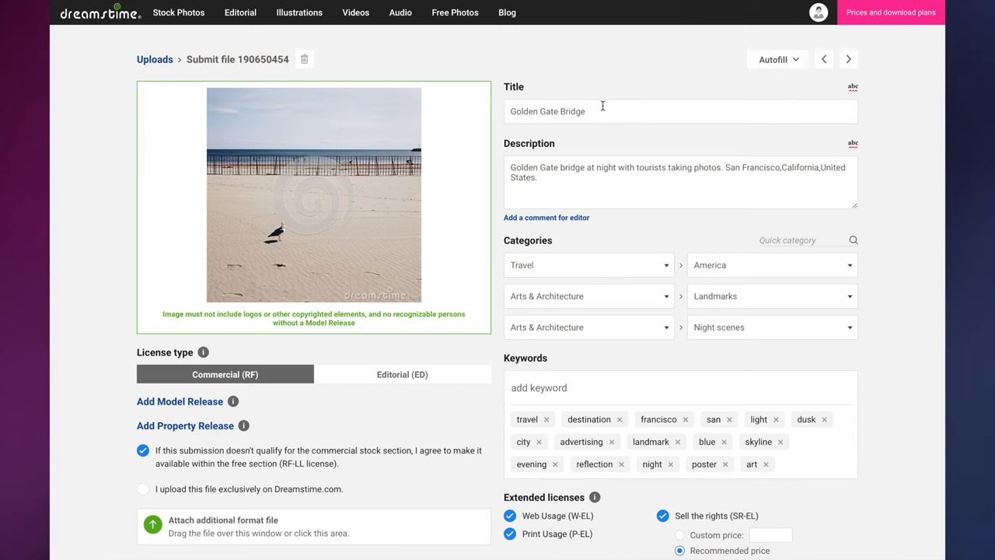
mouse_move(709, 93)
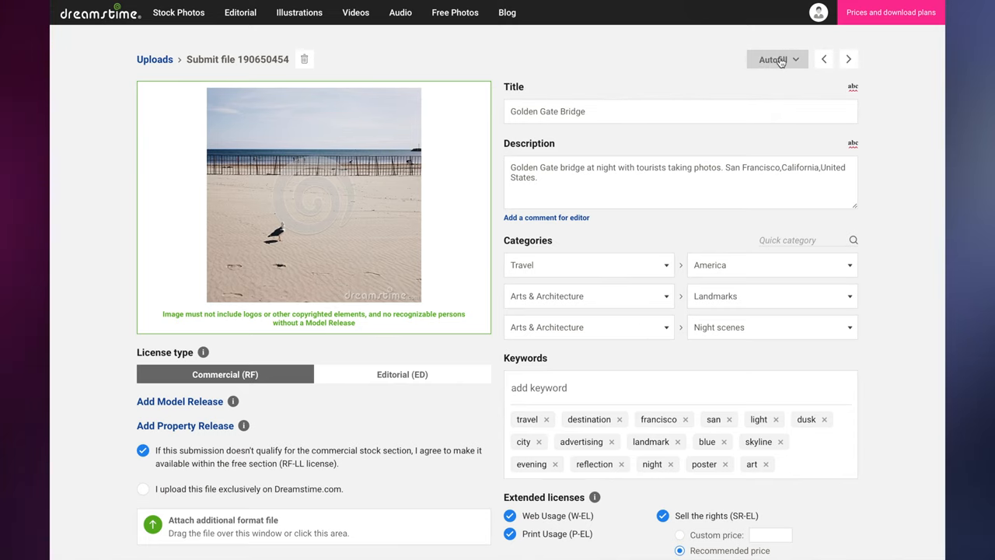
Step: Clear the autofilled information from the beach upload's form
click(775, 59)
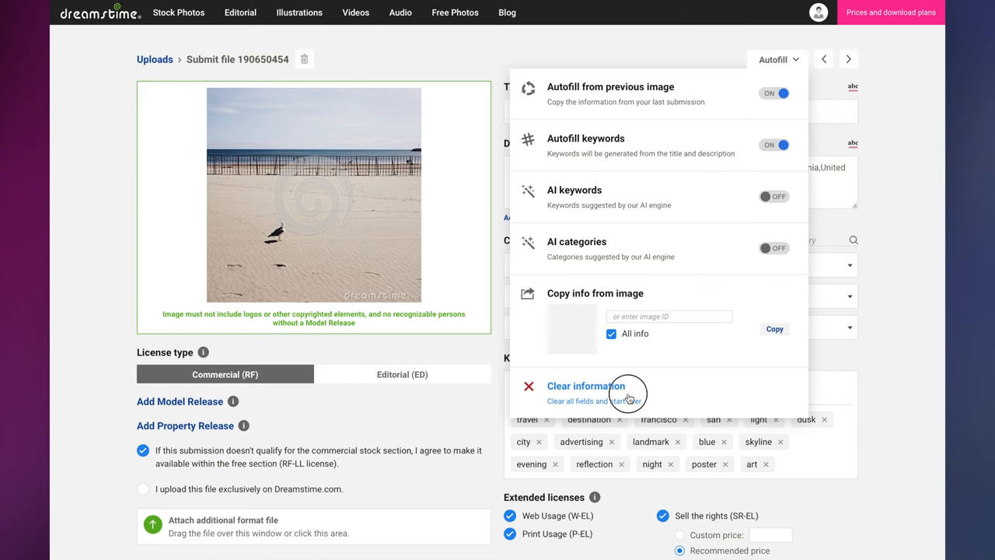
click(584, 385)
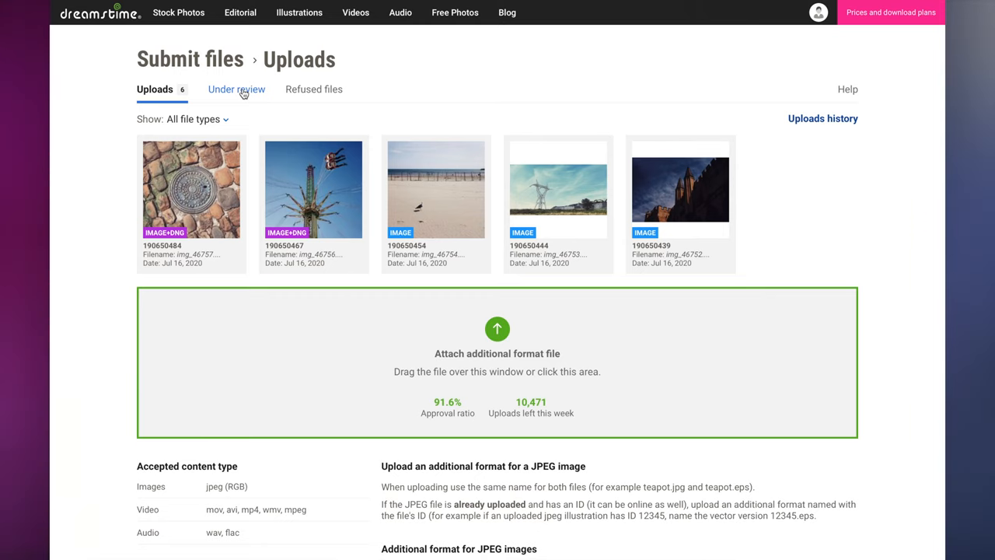
Step: Show the Under review list with Golden Gate Bridge pending review under commercial licence
click(237, 89)
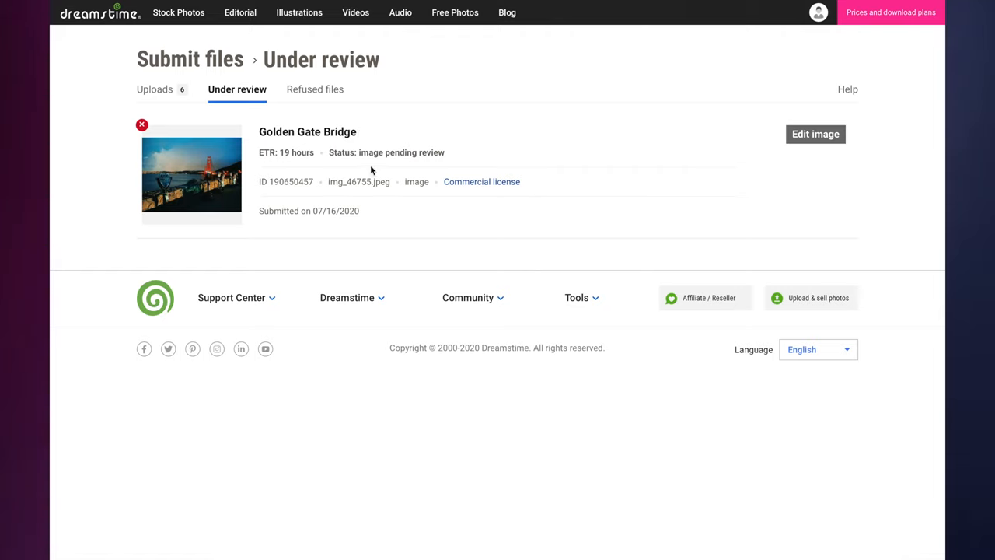
mouse_move(806, 146)
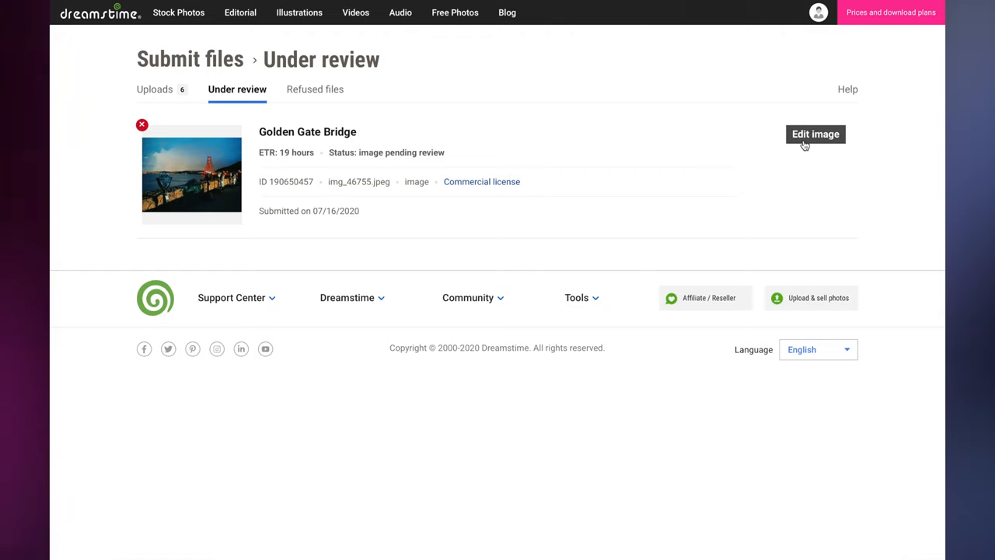